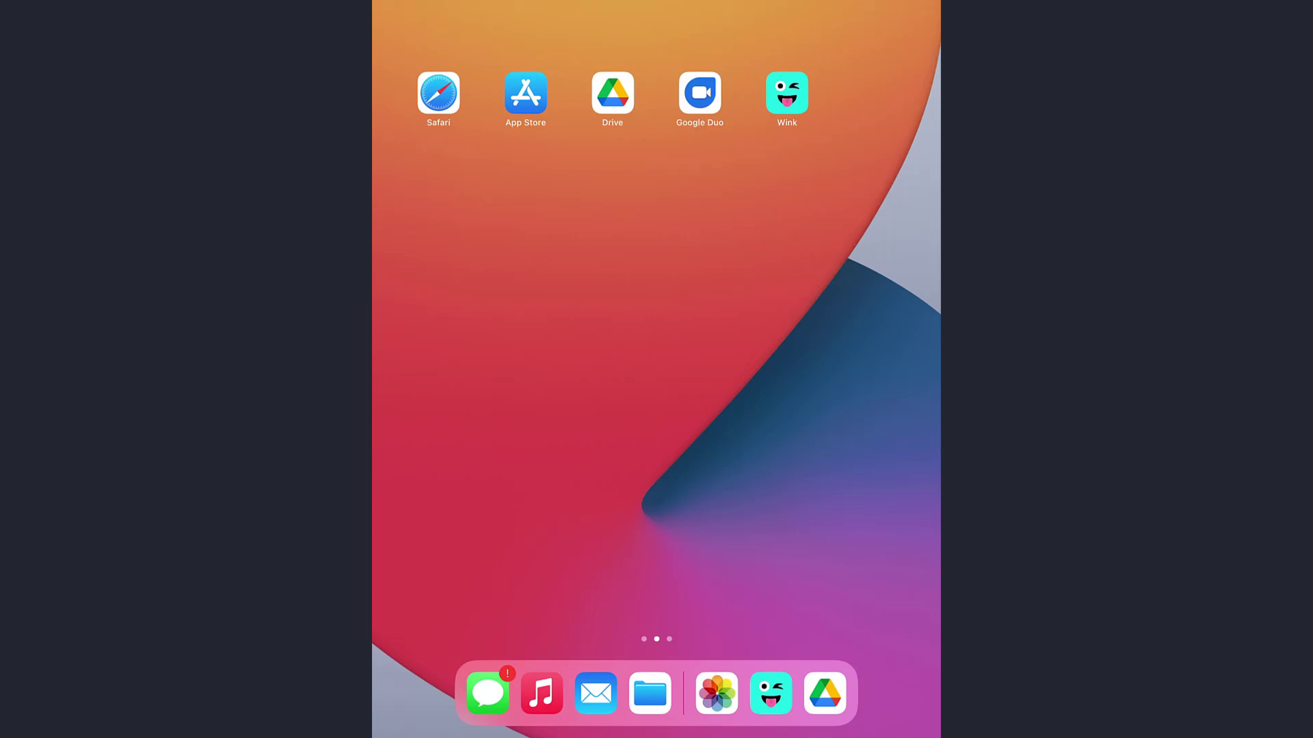
# Step: Launch the Wink app from the Home Screen to reach its welcome screen
pyautogui.click(786, 93)
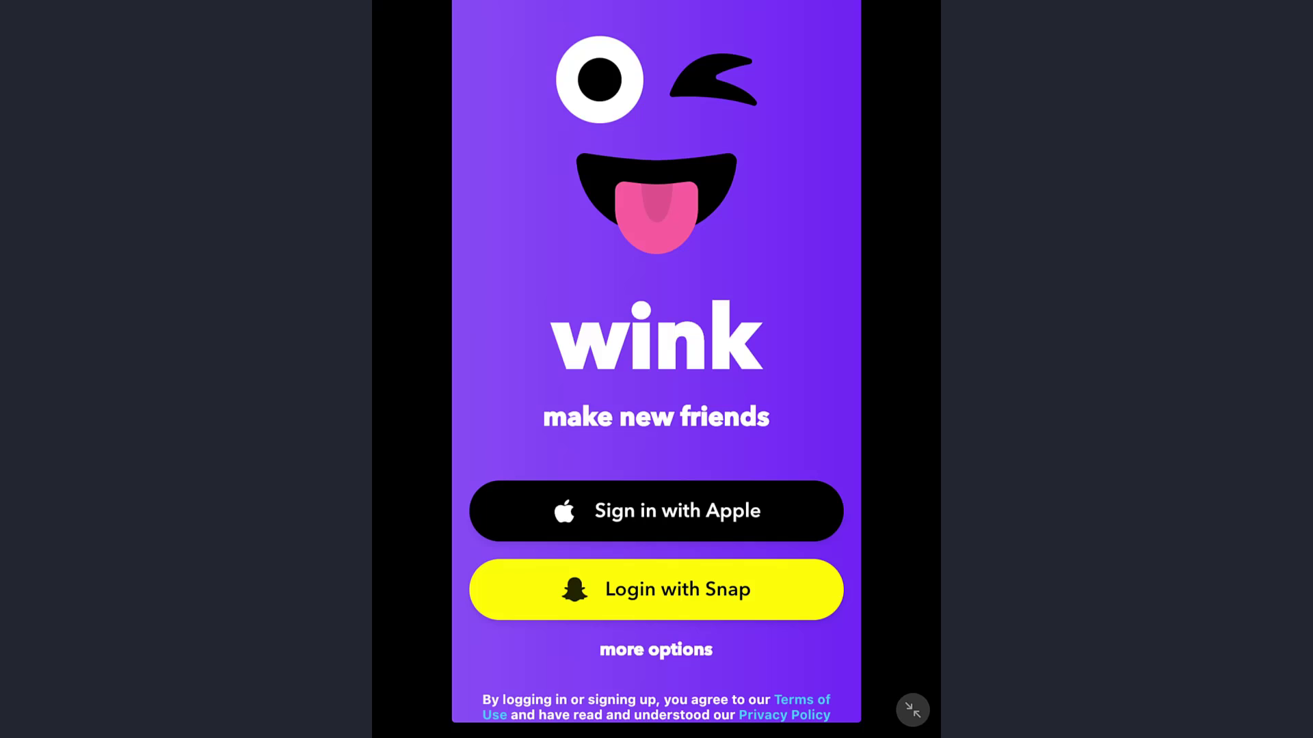
# Step: Choose 'Login with Snap' from the extra sign-in options to reach the Snapchat login form
pyautogui.click(655, 649)
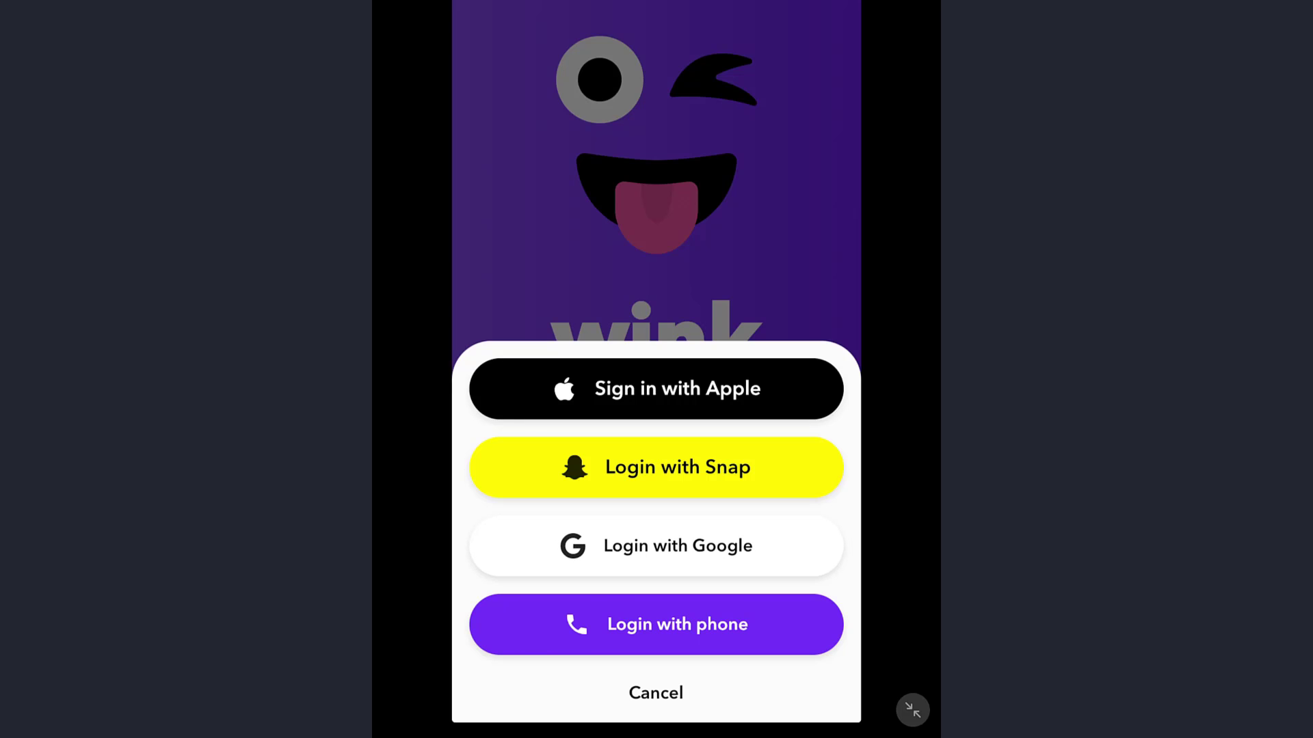
pyautogui.click(655, 468)
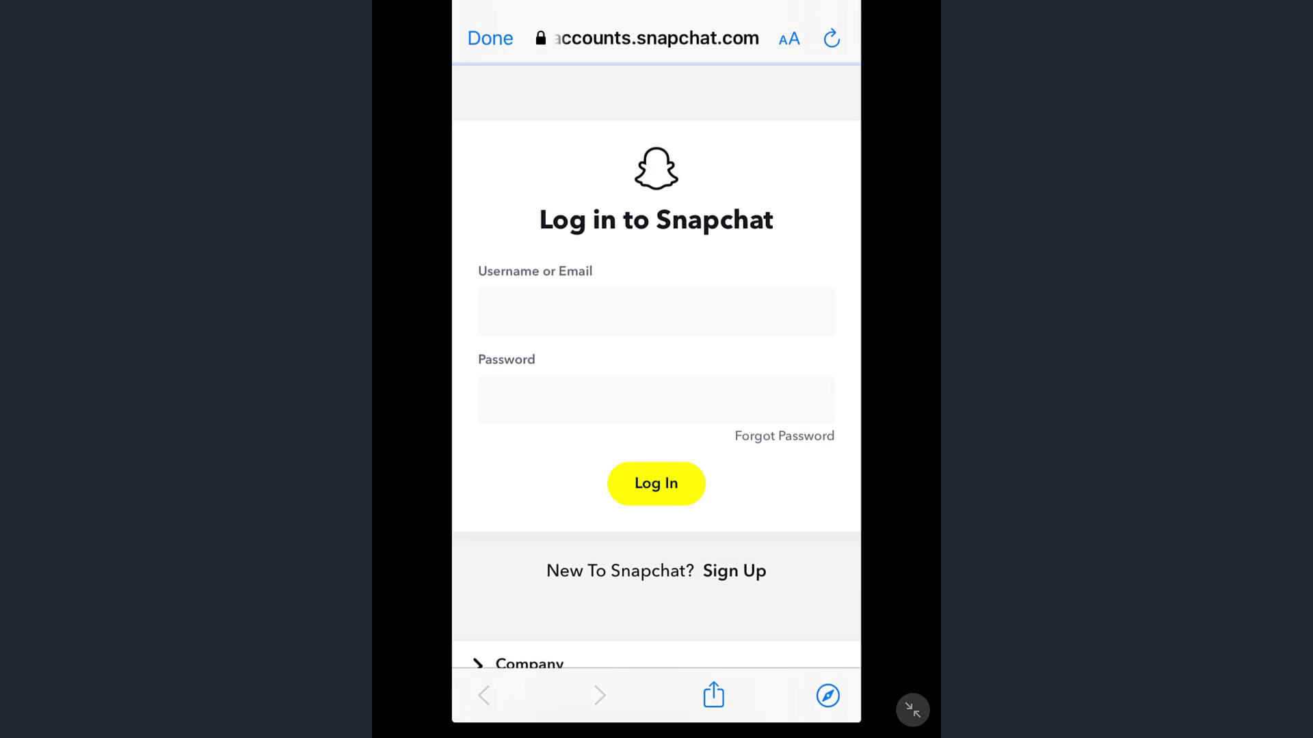
# Step: Activate the Password field on the Snapchat login page, ready for typing
pyautogui.click(657, 312)
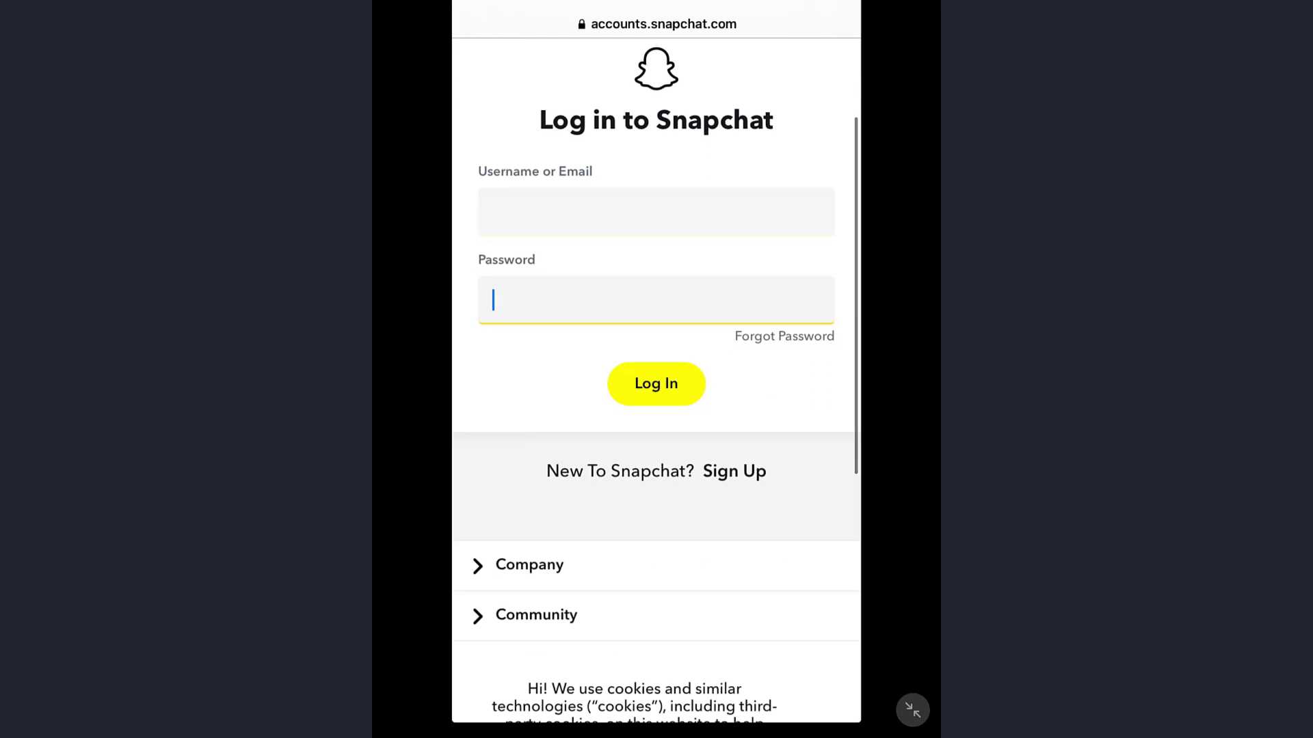
pyautogui.scroll(-3)
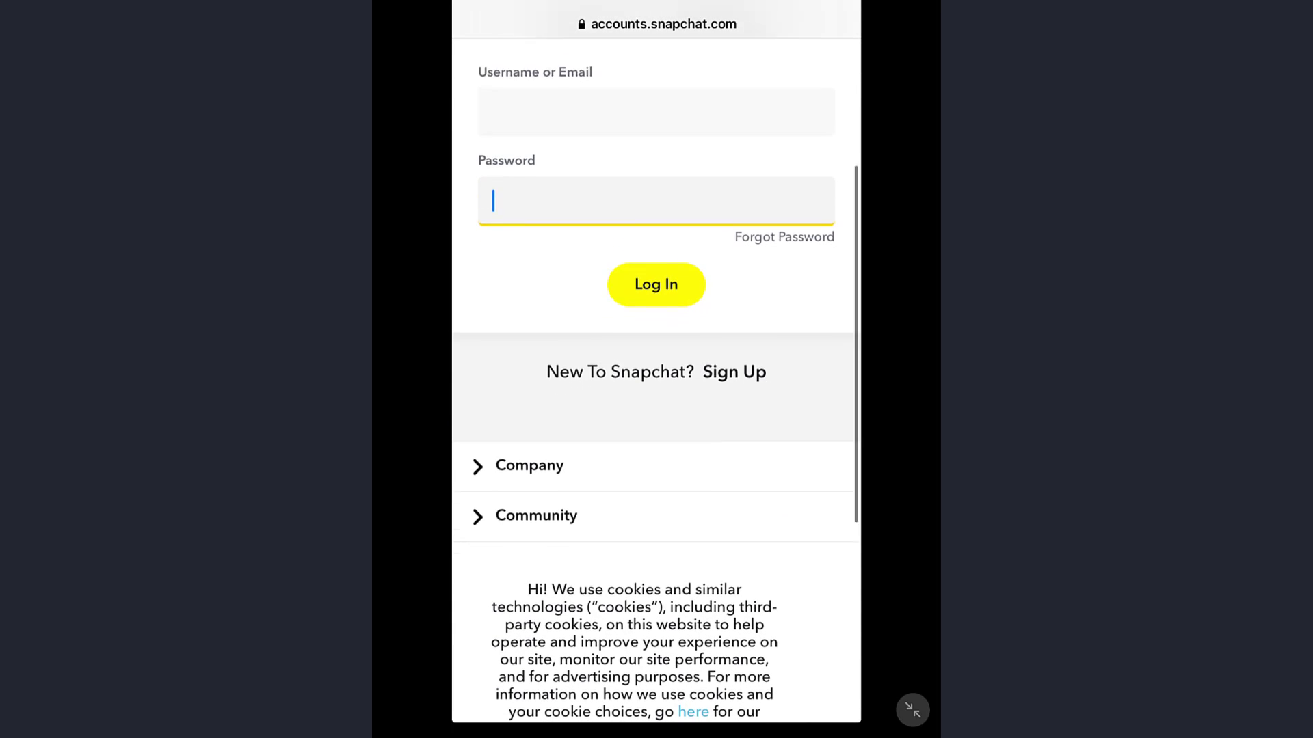